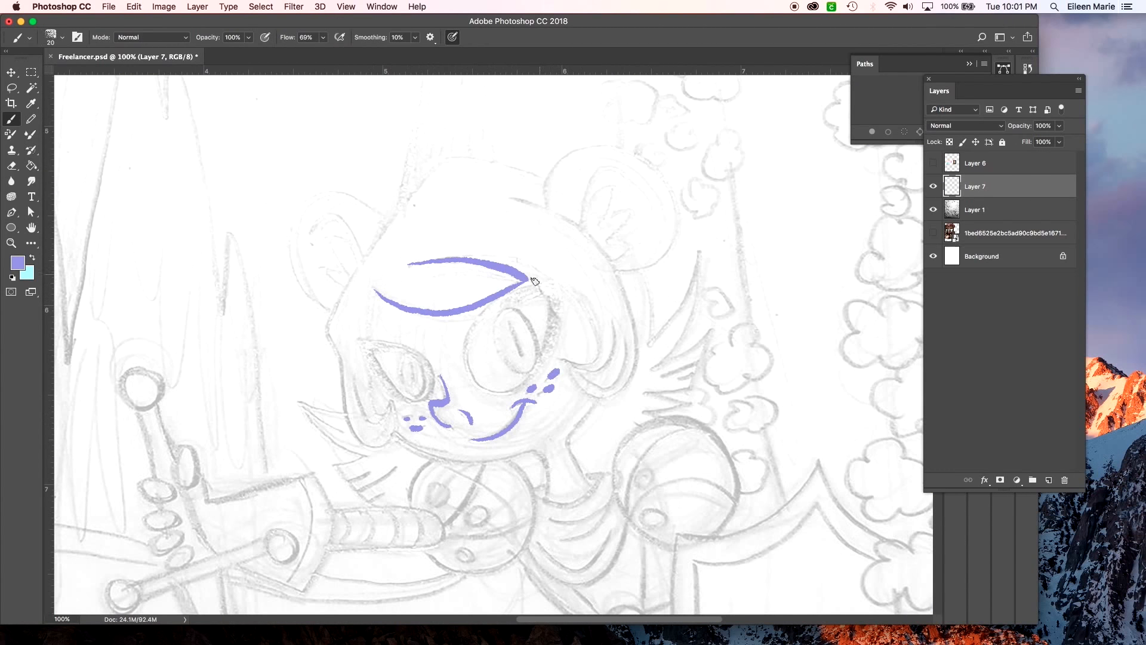
Step: Trace the brow, left ear, neck and collar in lavender lines on Layer 7
left_click_drag(533, 281, 395, 442)
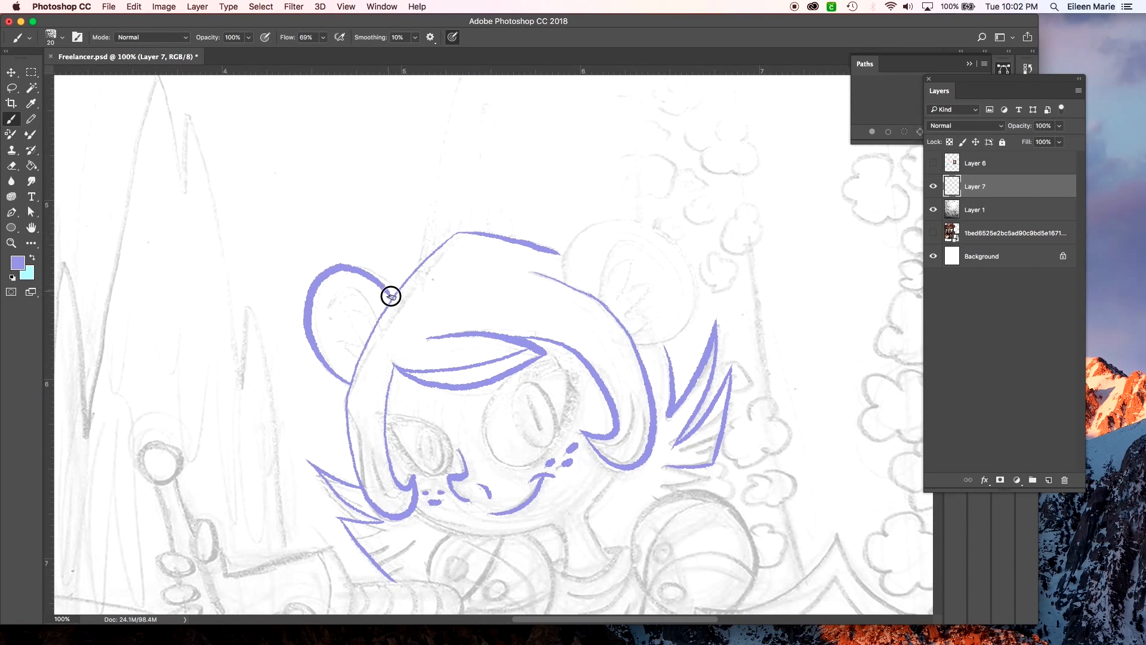
left_click_drag(390, 295, 632, 288)
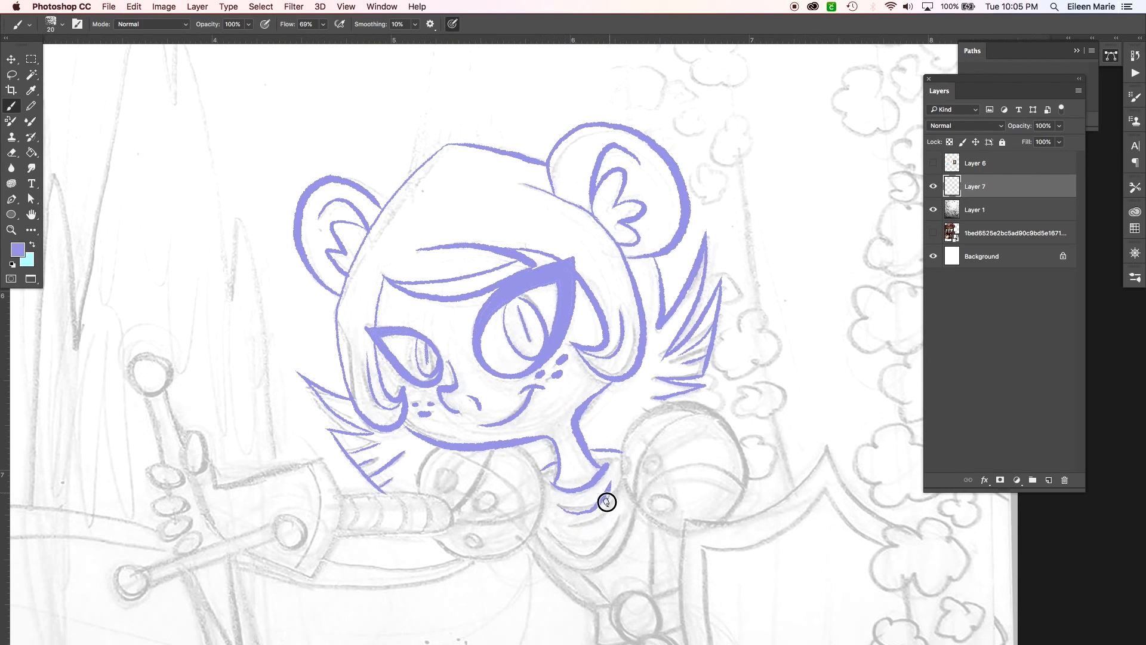
left_click_drag(607, 502, 658, 505)
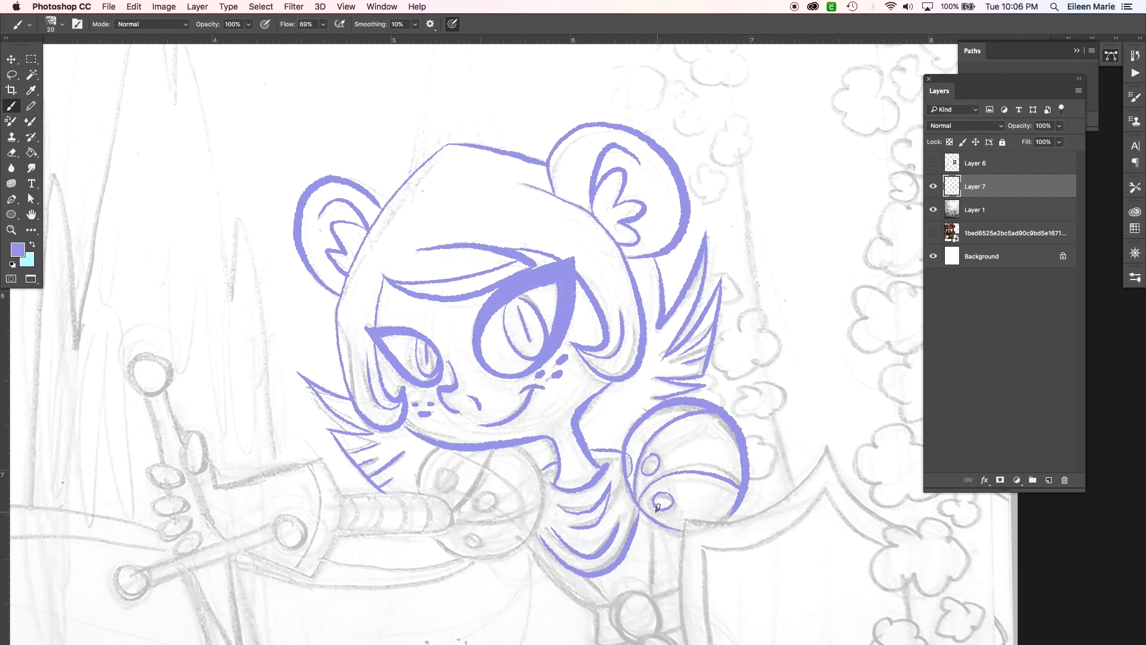
key("Tab")
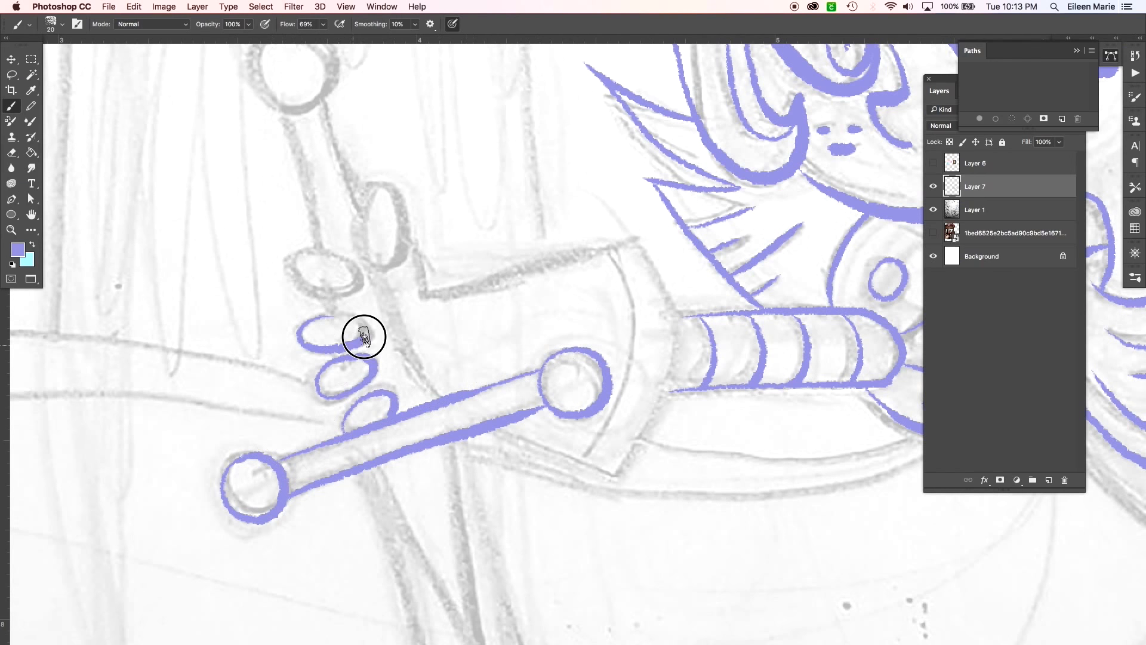
Step: Ink the sword-gripping fingers, diamond and cylindrical armour pieces, and the tail tuft
left_click_drag(365, 336, 633, 219)
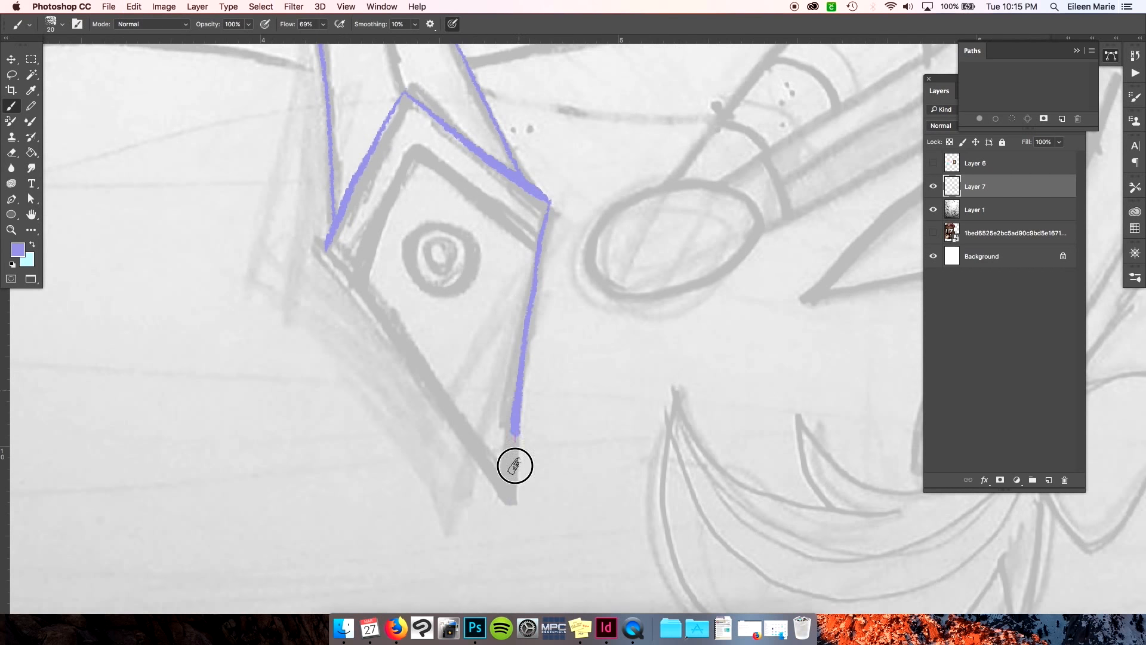
left_click_drag(516, 466, 430, 155)
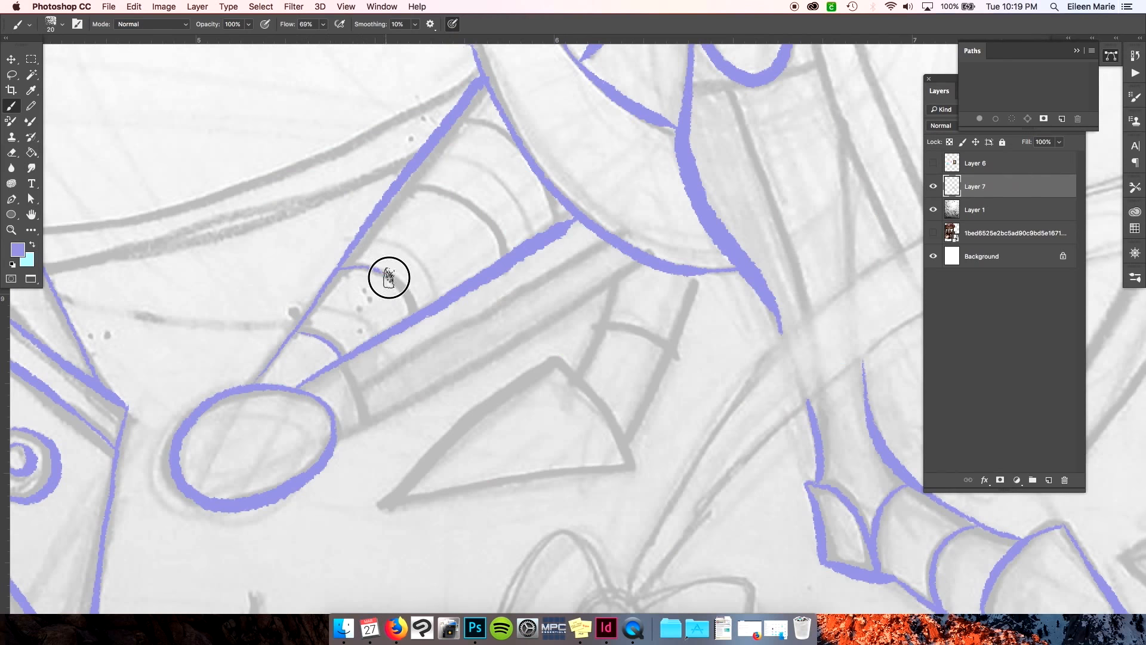
left_click_drag(389, 277, 633, 475)
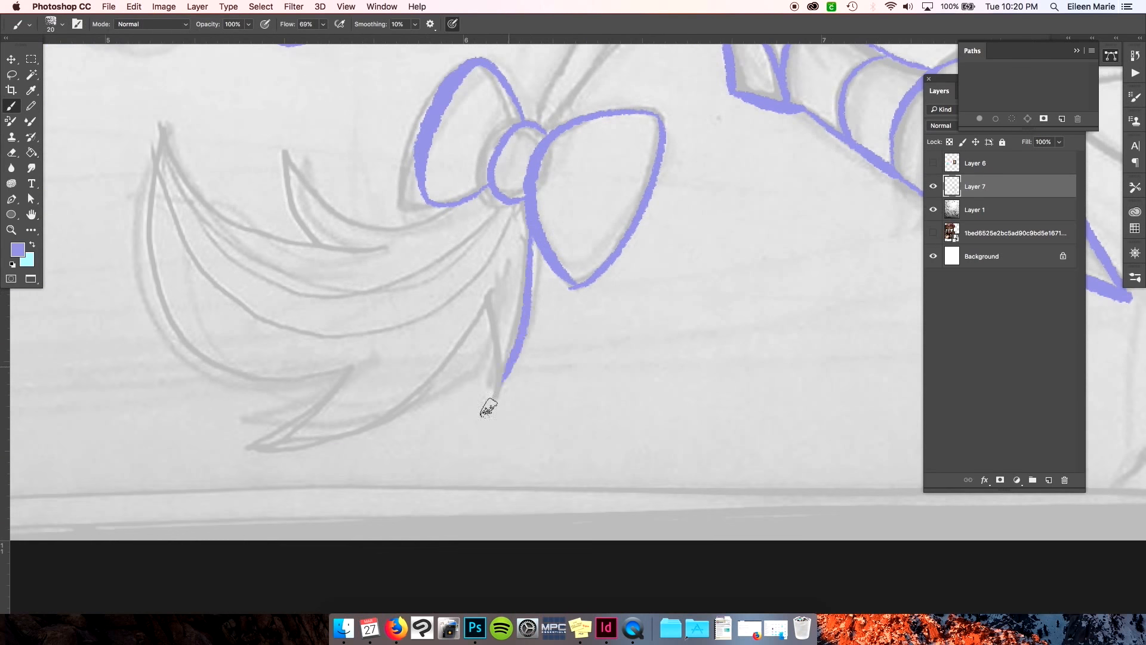
left_click_drag(482, 410, 501, 231)
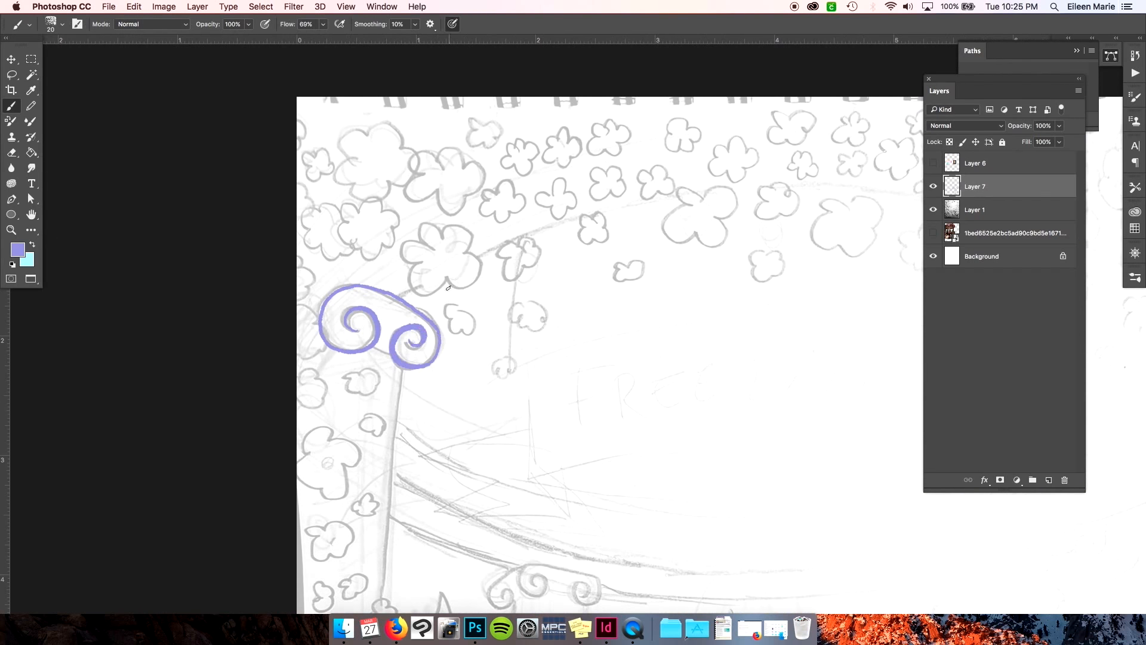
Step: Fit the whole canvas on screen to ink the gazebo columns and scroll capitals
key("Cmd+0")
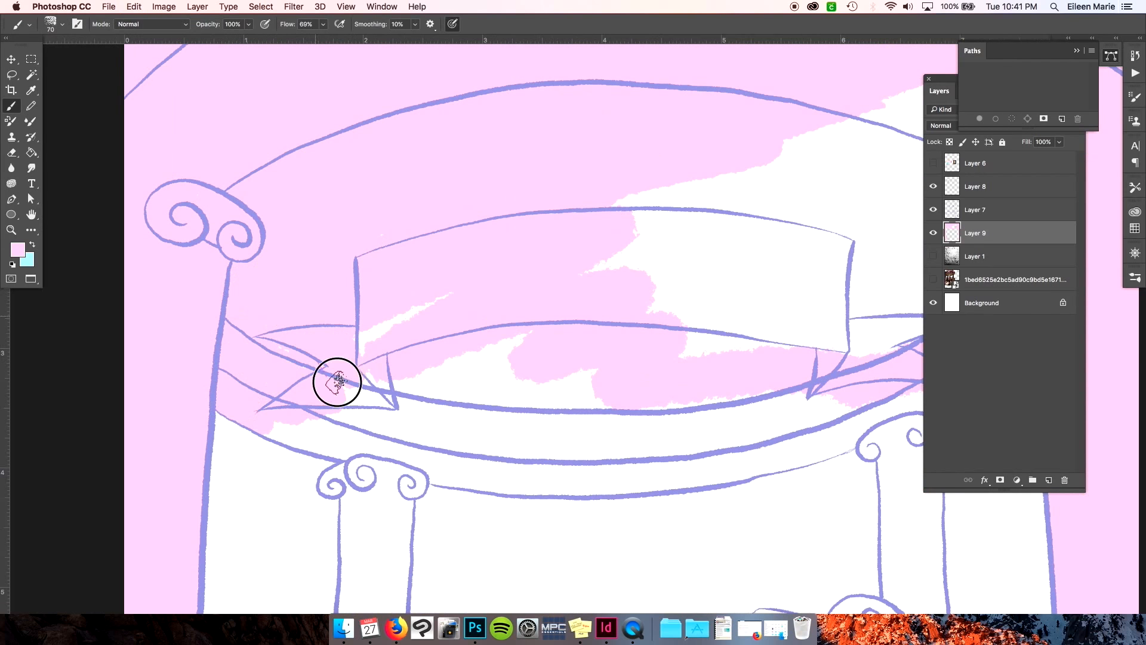
Step: Hide the panels to paint flat pink on Layer 9 beneath the gazebo lines
key("Tab")
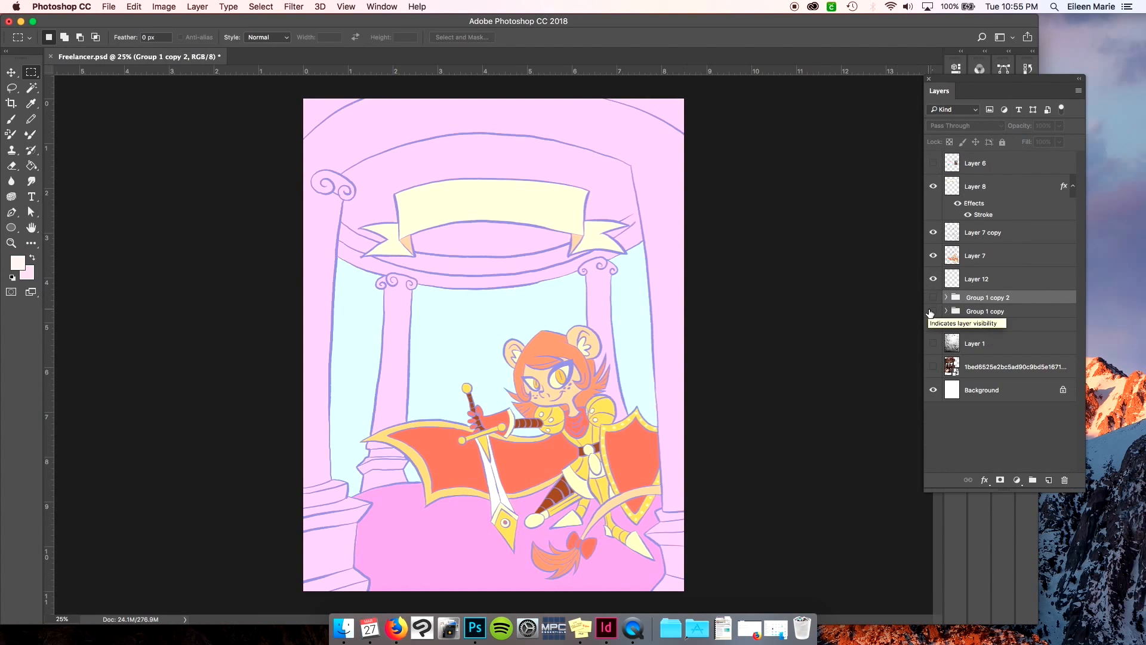
Step: Hide the colour group copy, apply the Hue/Saturation shift, and return to Group 1's colours
left_click(932, 297)
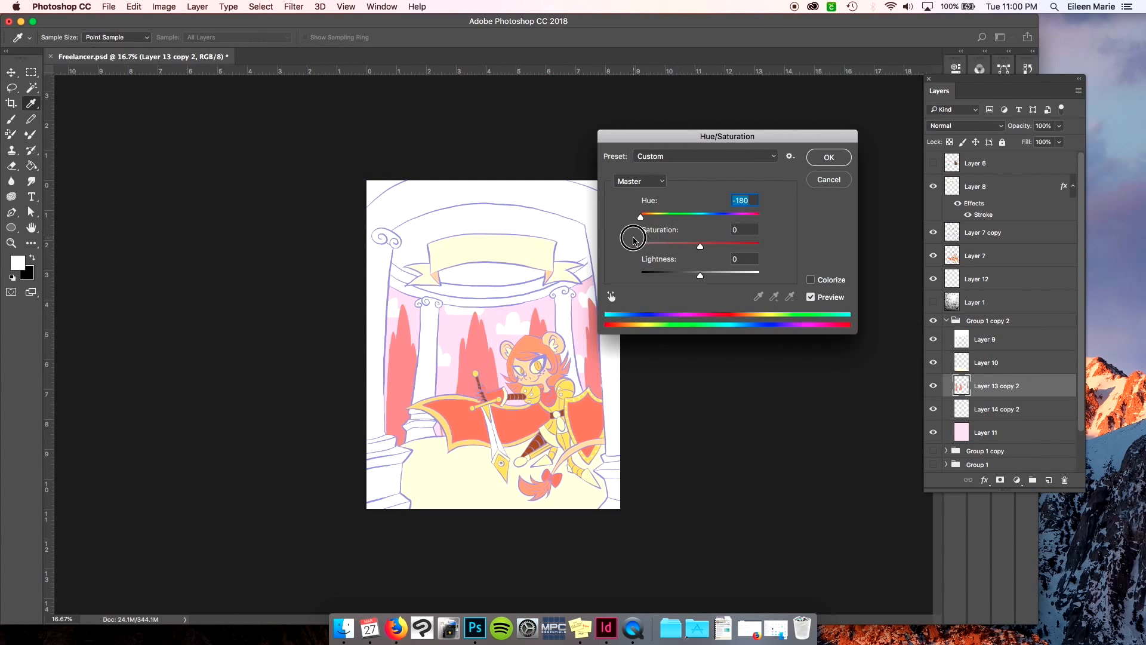
left_click(828, 157)
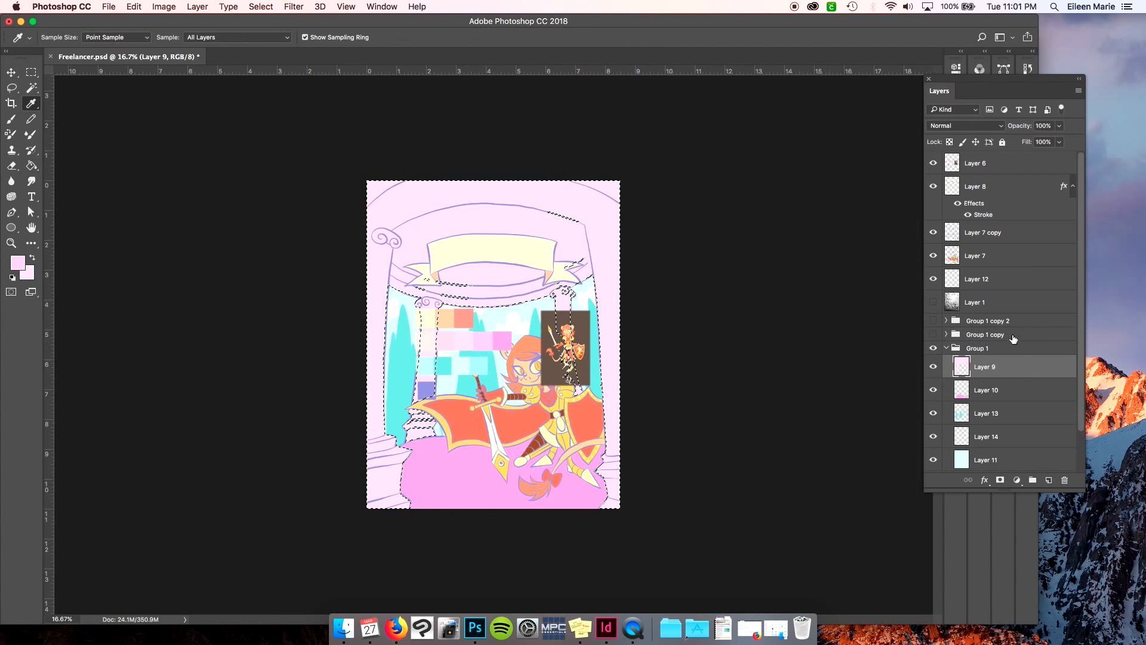
left_click(987, 390)
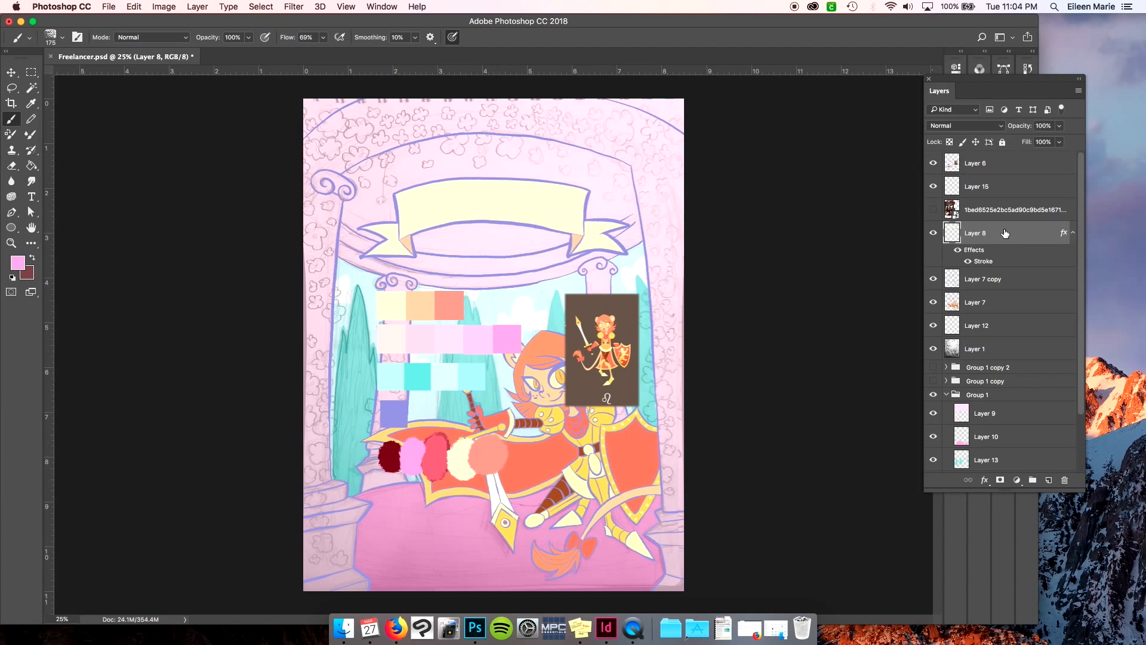
Step: Select Layer 8 to start painting flowers over the sketched border
left_click(665, 296)
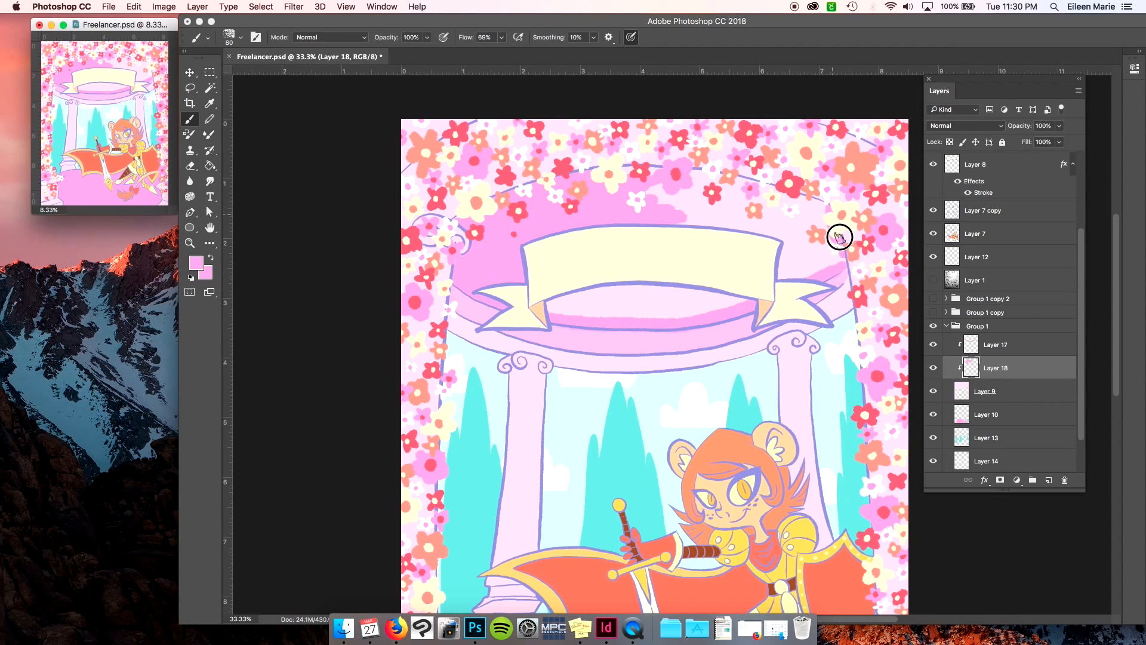
Step: Add a new clipped shading layer for the gazebo scene
scroll("down", 3)
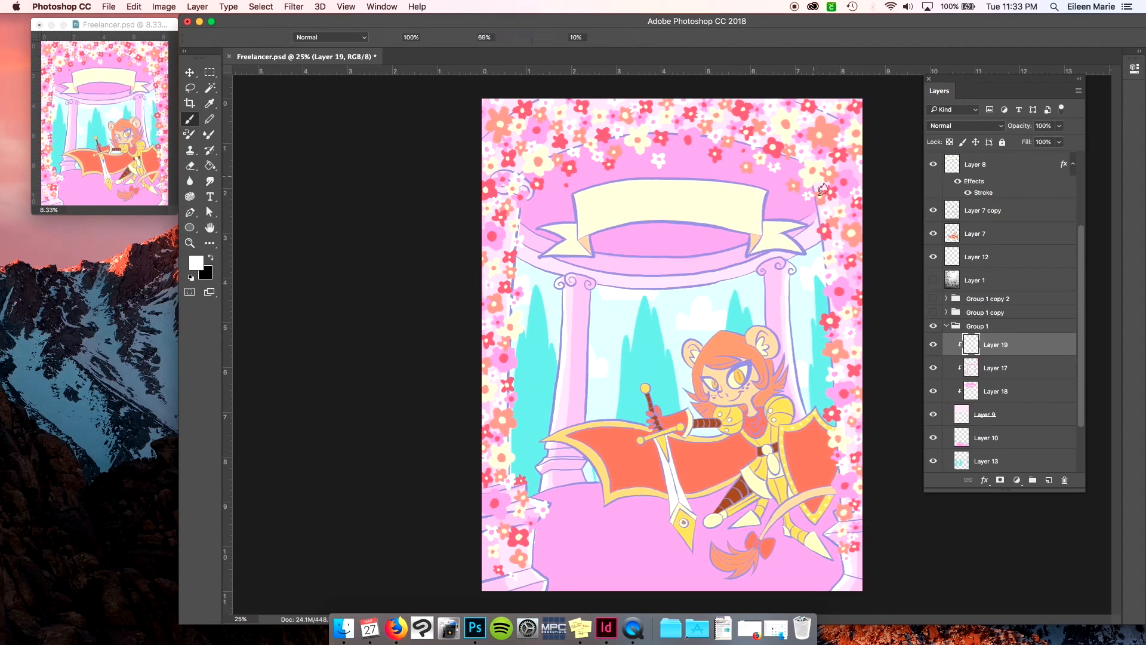
left_click(189, 134)
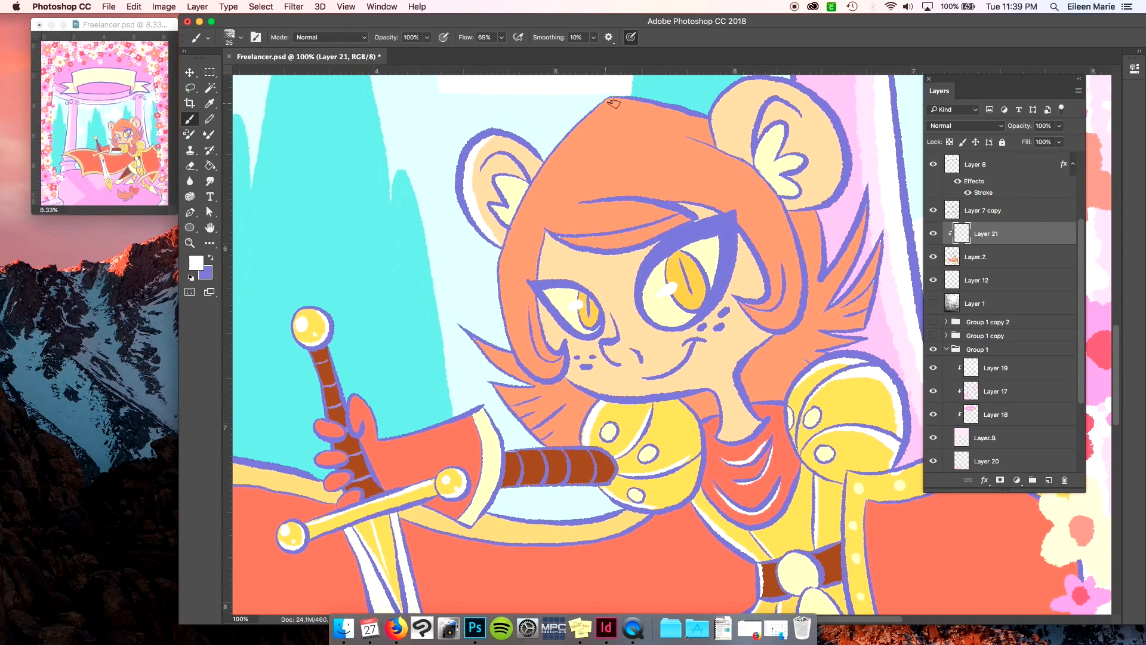
Step: Paint cel shading across the character and a shadow on the armoured leg
left_click_drag(611, 102, 800, 268)
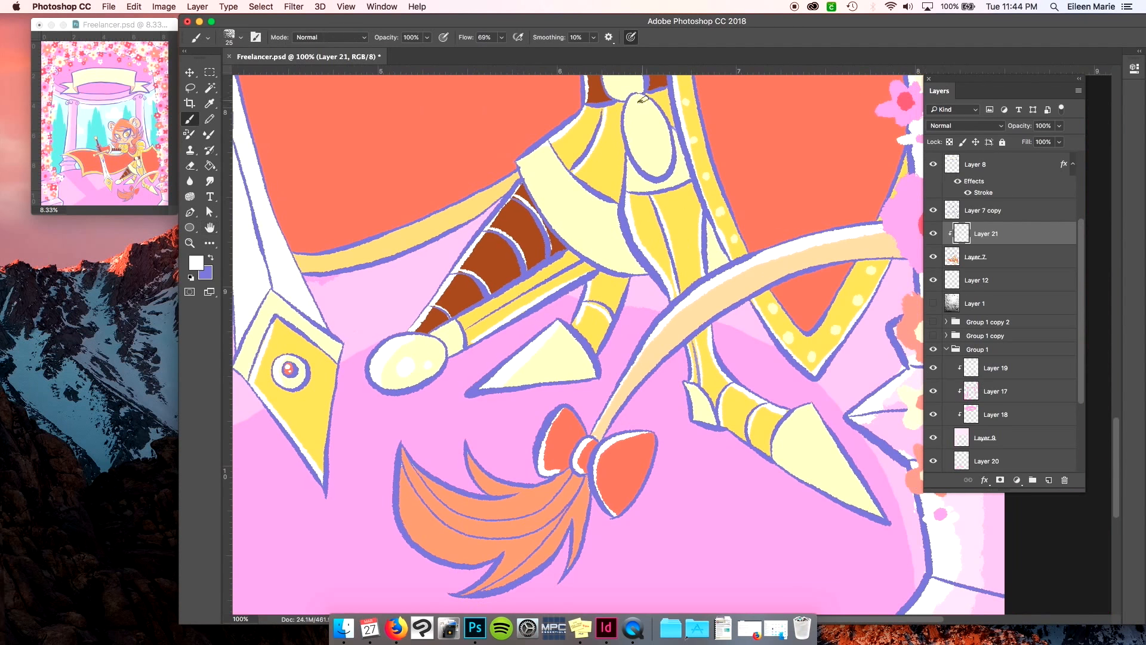
left_click(975, 257)
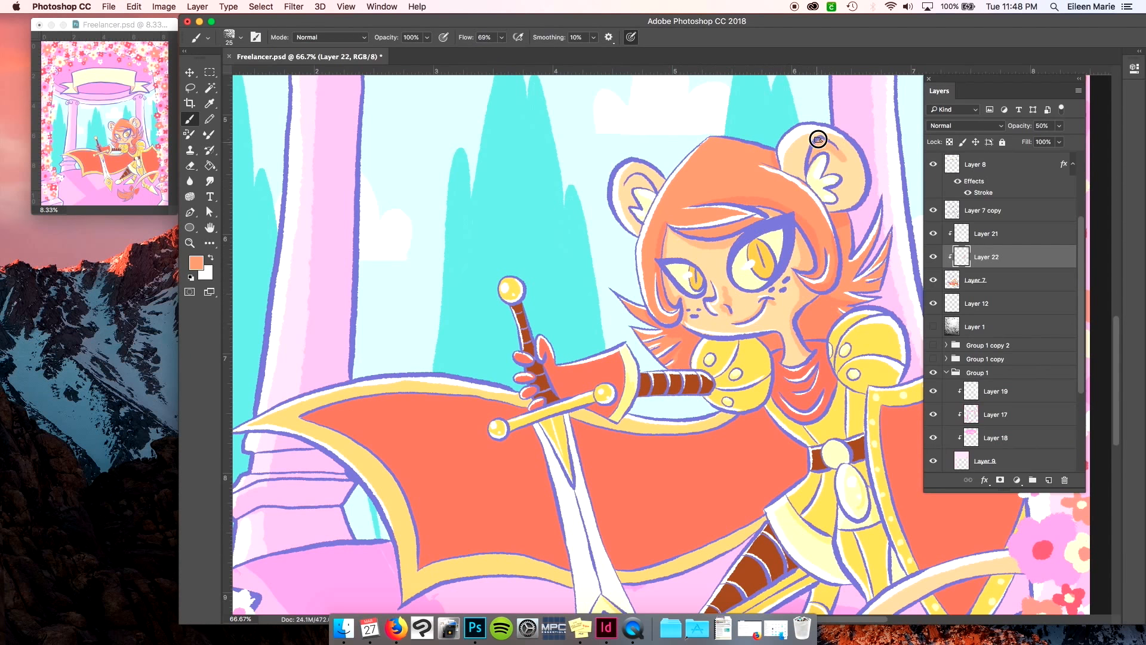
Step: Paint a light yellow highlight along the tail on the 50% Layer 22
scroll("down", 3)
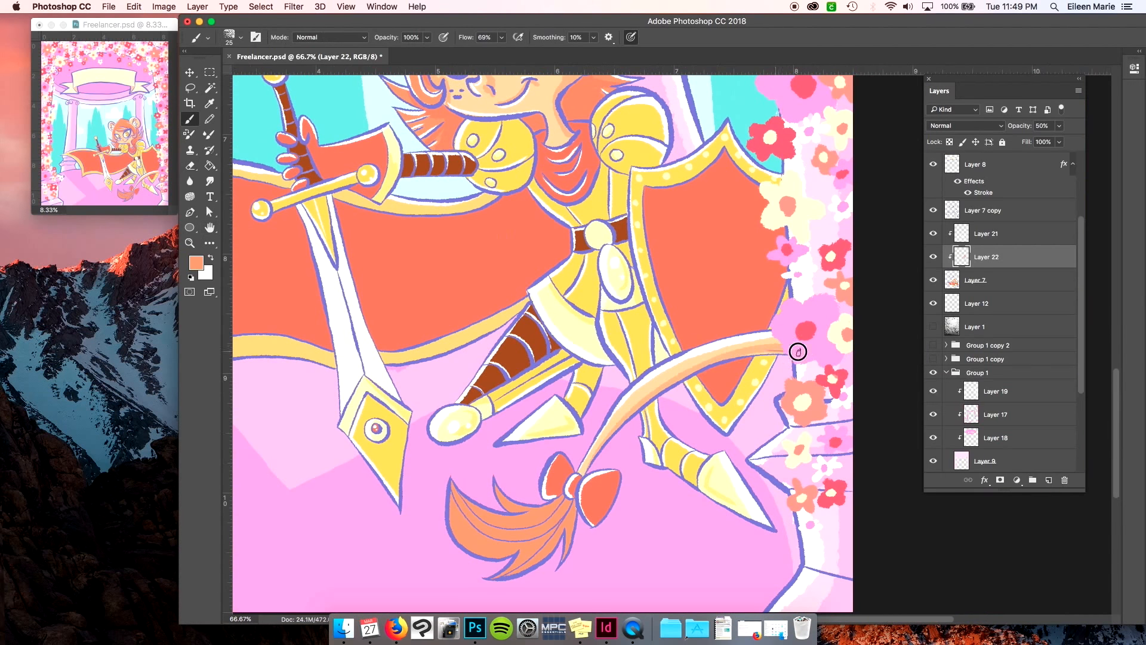
left_click(986, 234)
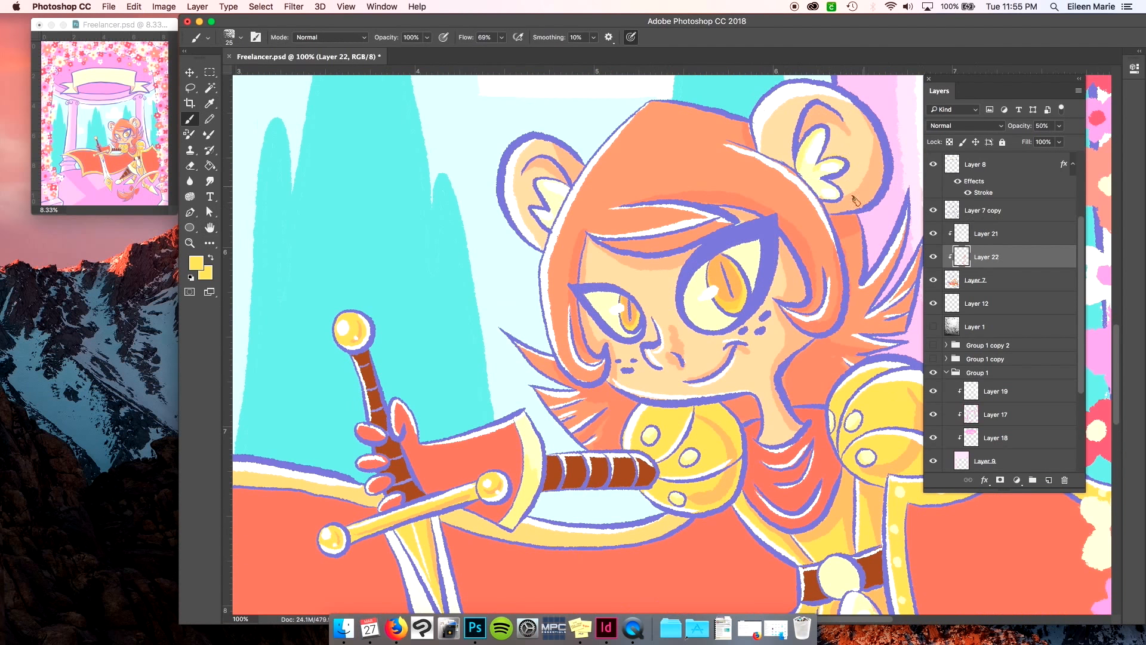
scroll("down", 3)
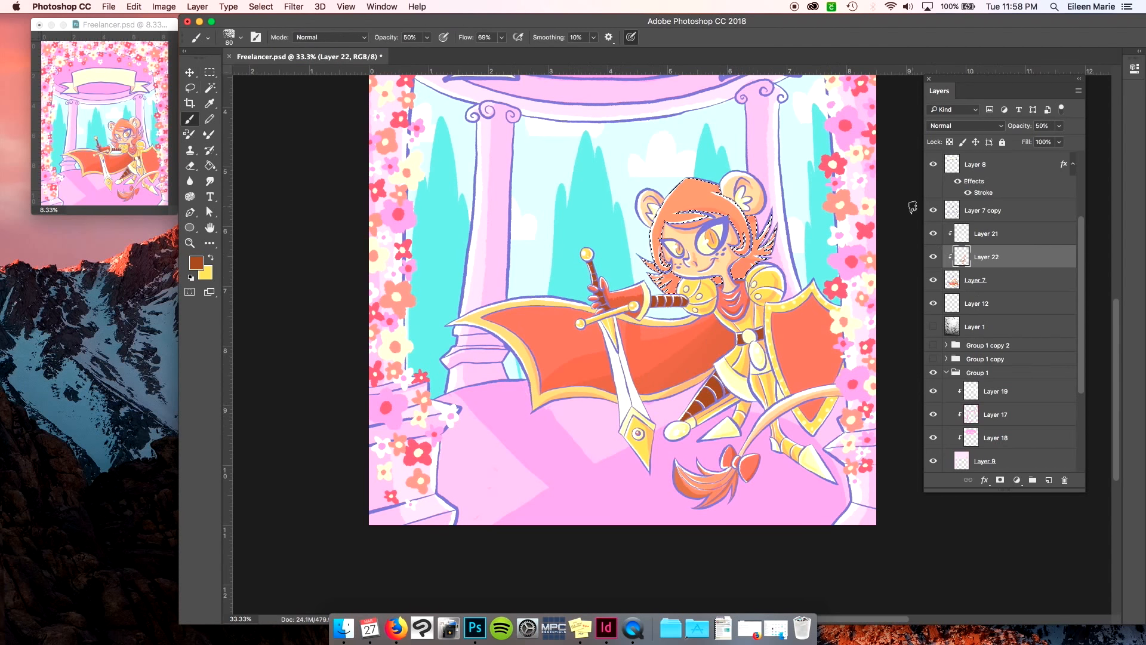
Step: Paint the lion emblem on the shield and enlarge 'Freelancer' to fill the banner
left_click(209, 71)
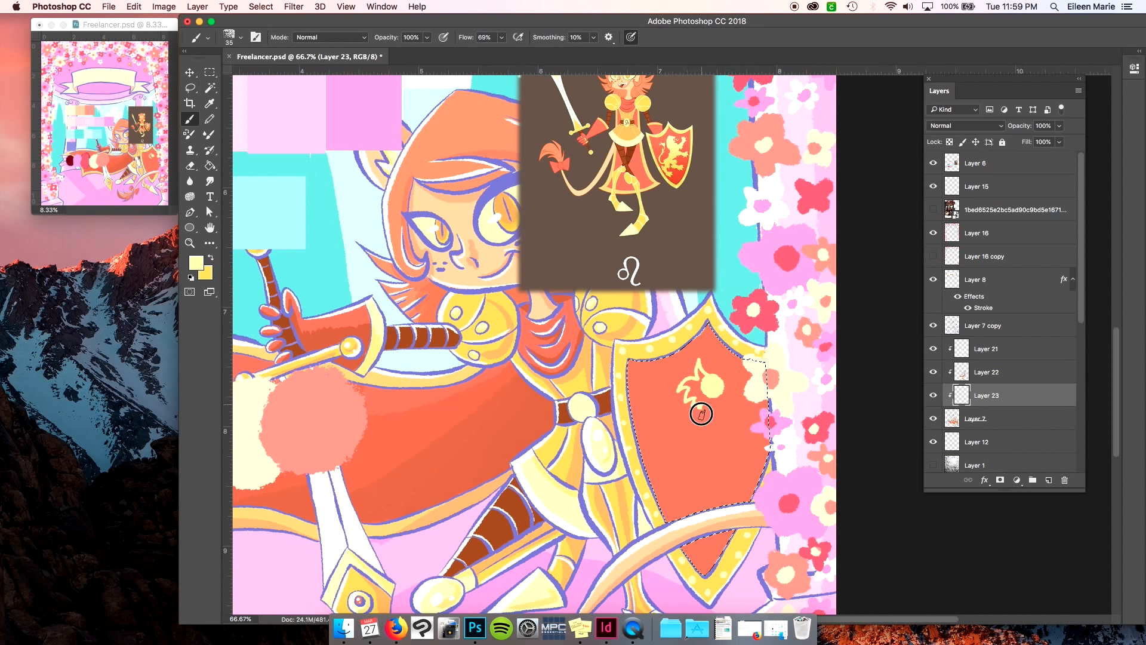
left_click_drag(701, 414, 740, 473)
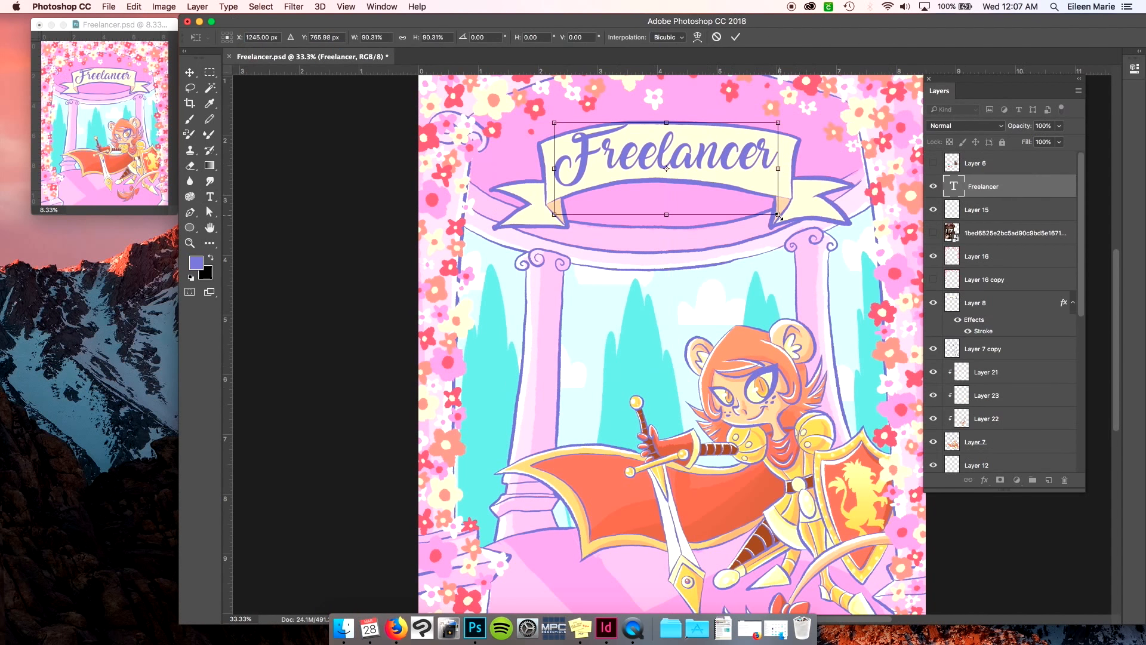
left_click_drag(777, 215, 777, 218)
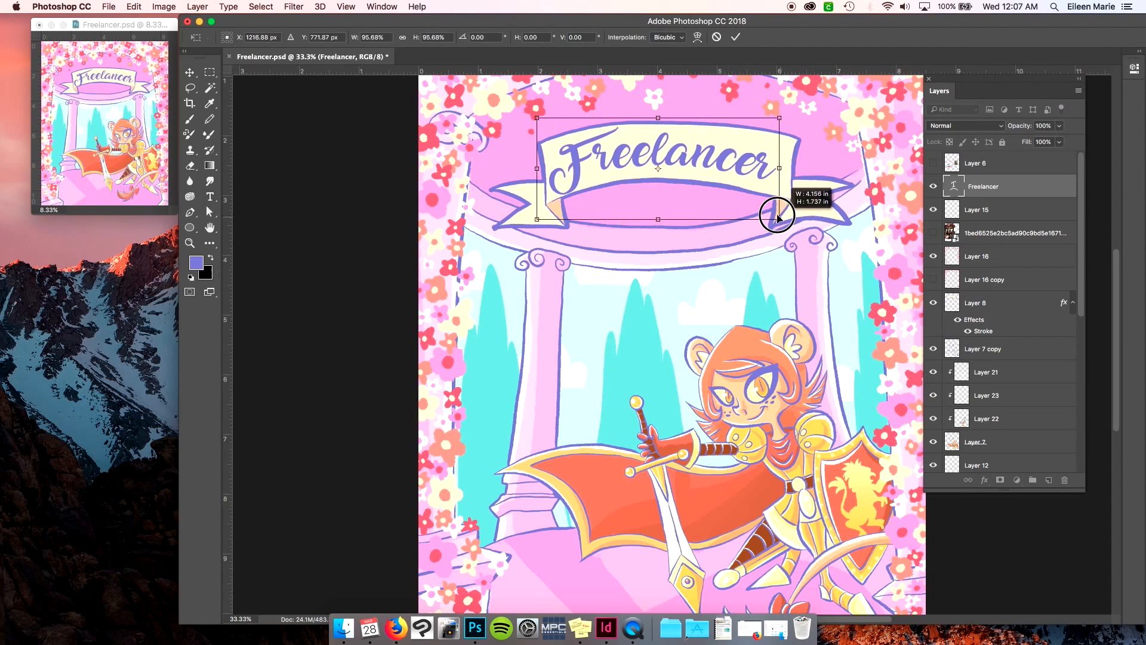